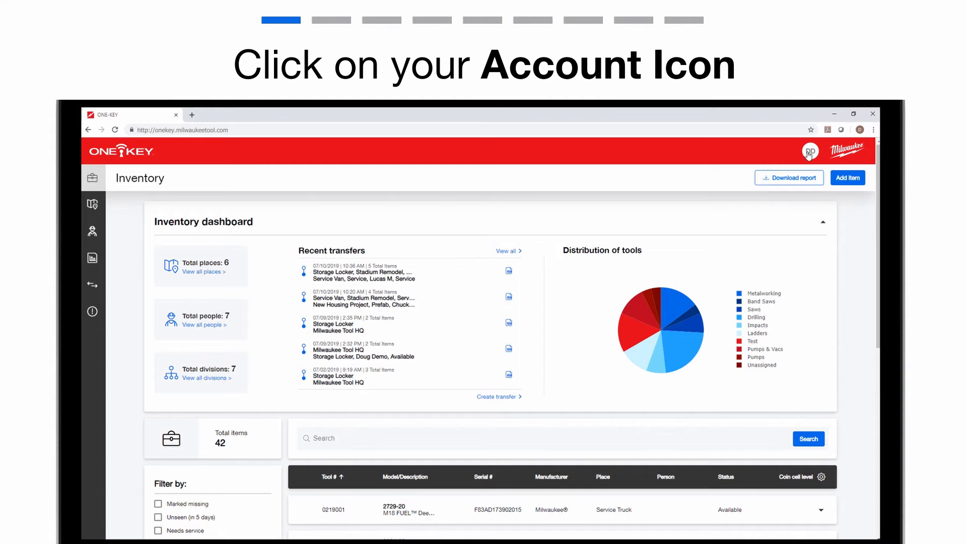
Step: Open your own profile from the account menu to reach its Preferences
click(812, 152)
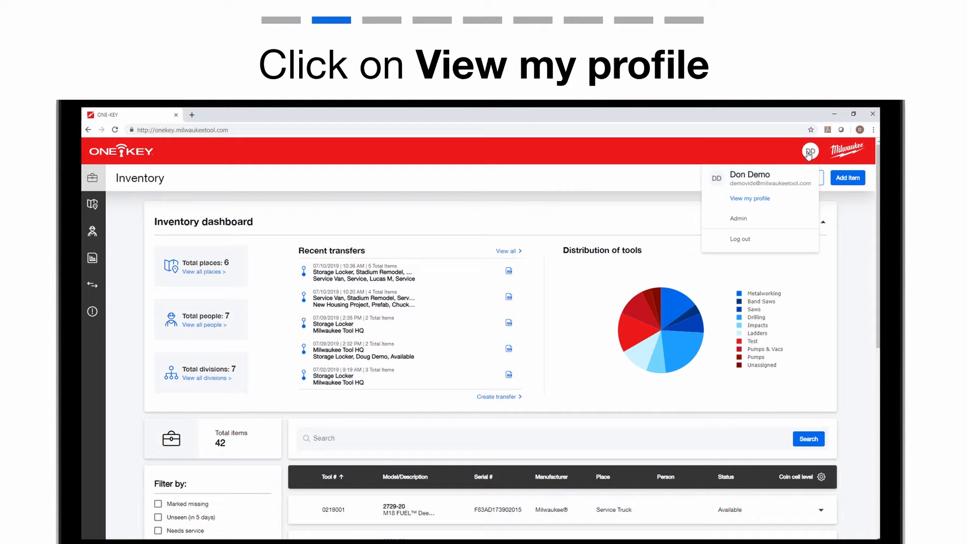
click(750, 198)
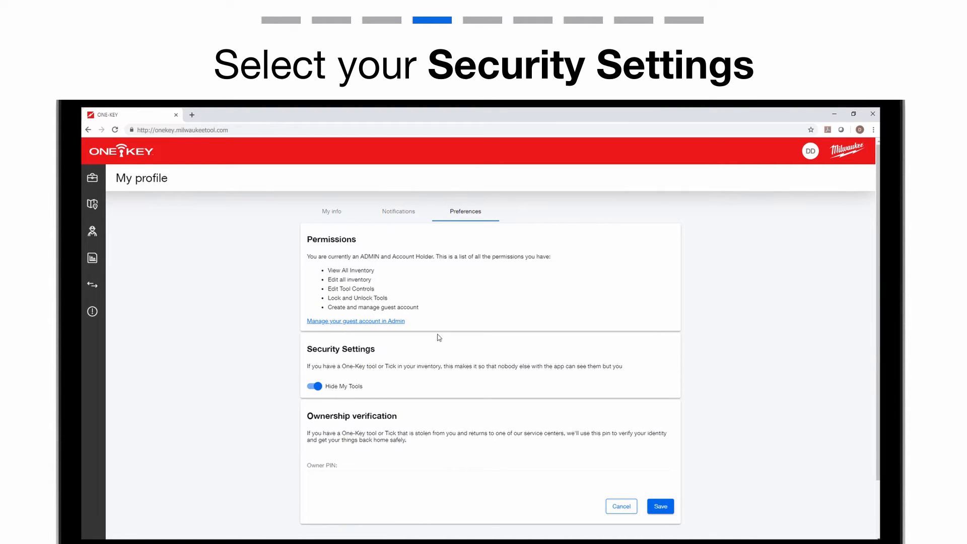
Step: Switch on Hide My Tools and activate the empty Owner PIN field
click(316, 386)
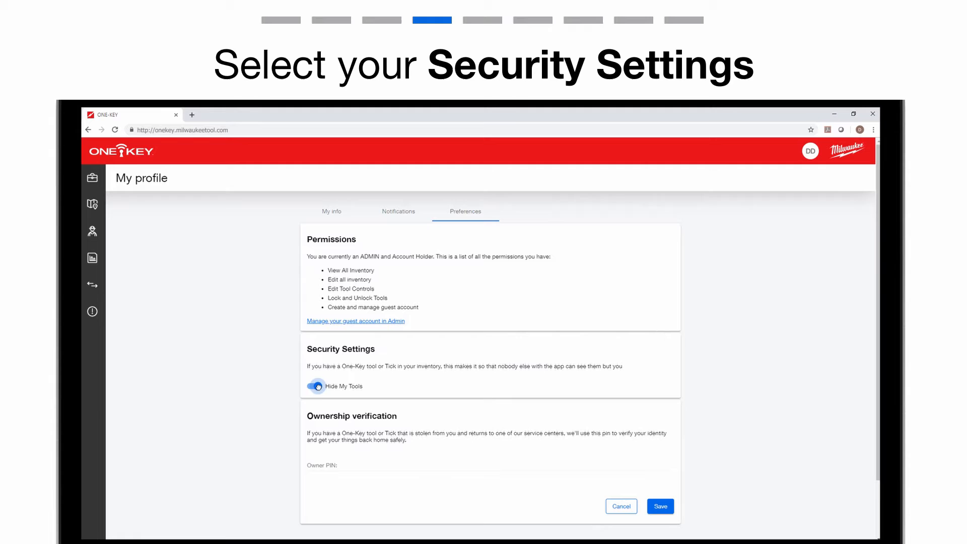
click(660, 506)
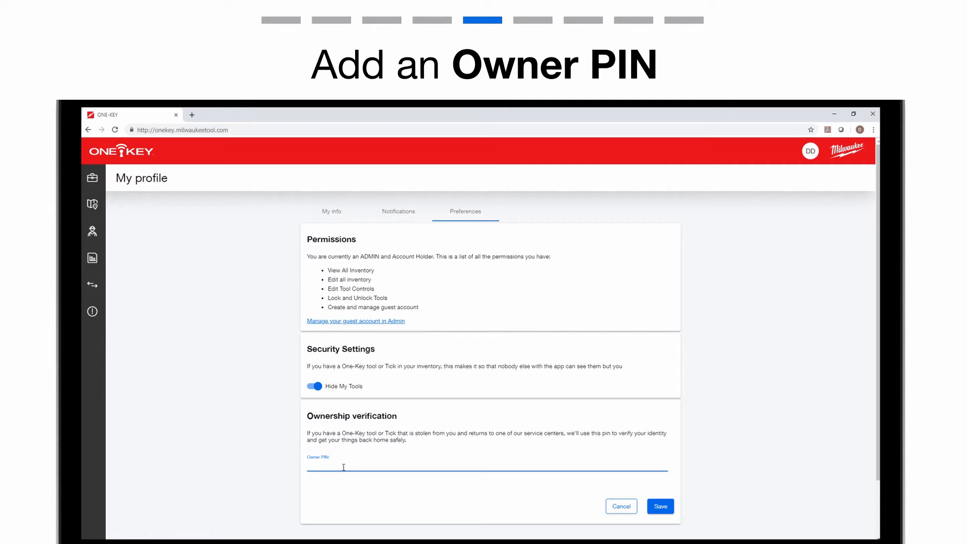
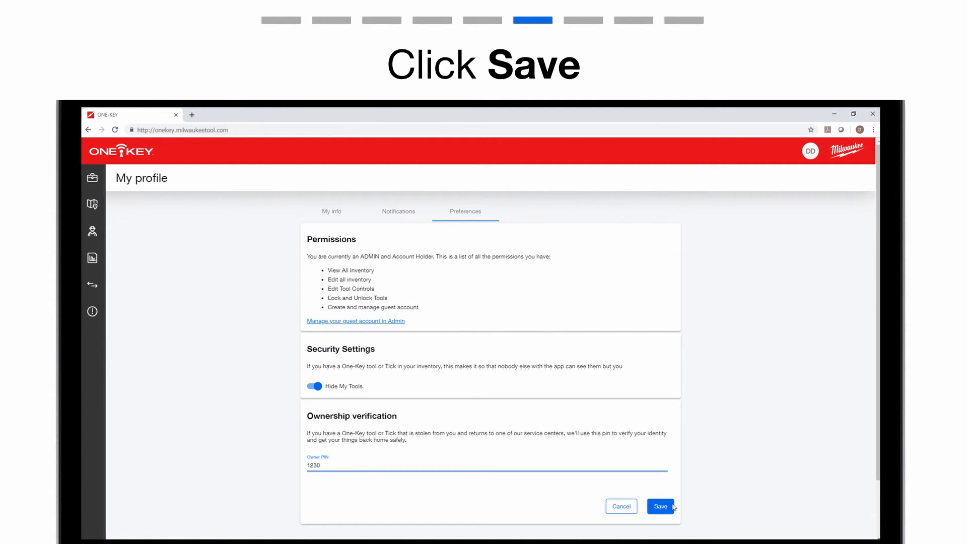
click(660, 506)
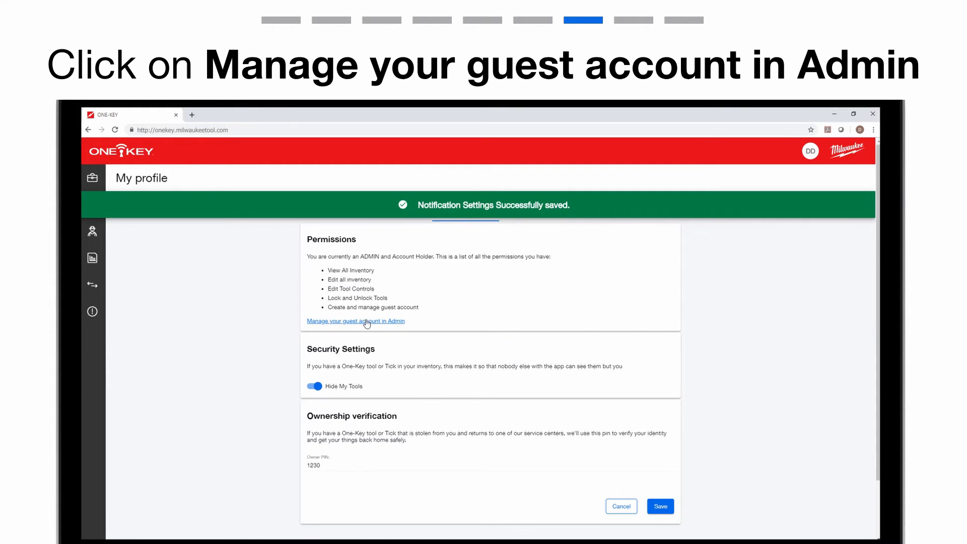
Step: Follow the 'Manage your guest account in Admin' link under Permissions
click(355, 321)
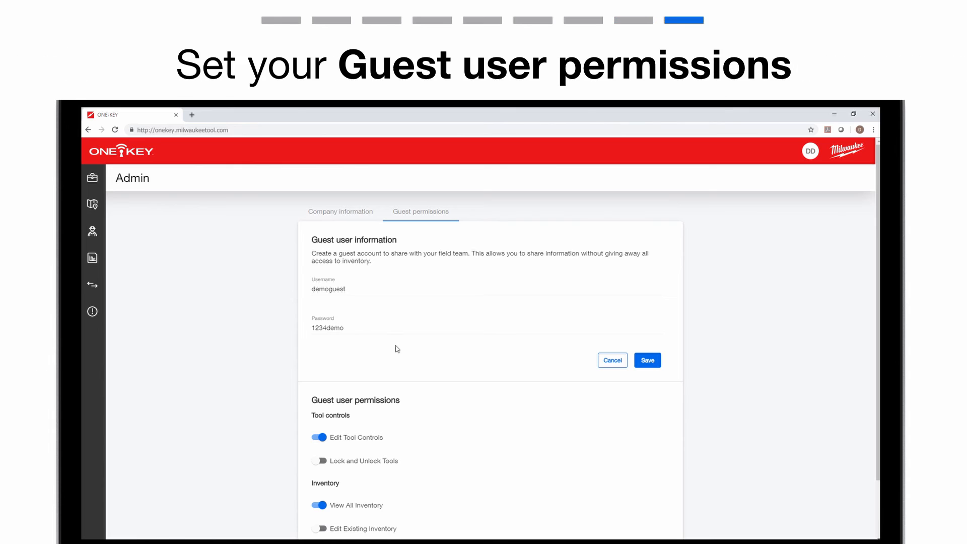
Step: Enable Lock and Unlock Tools and disable View All Inventory for the guest user
scroll(down, 3)
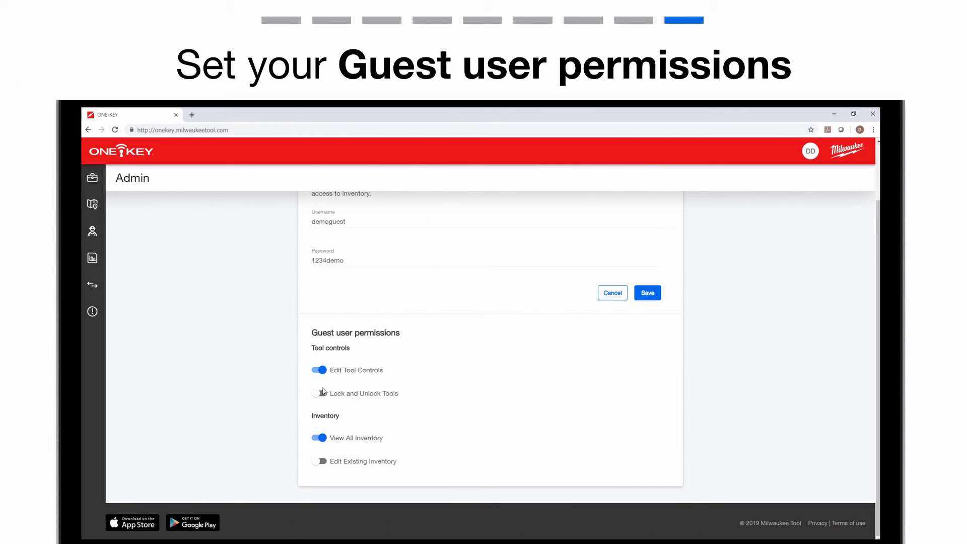
click(319, 393)
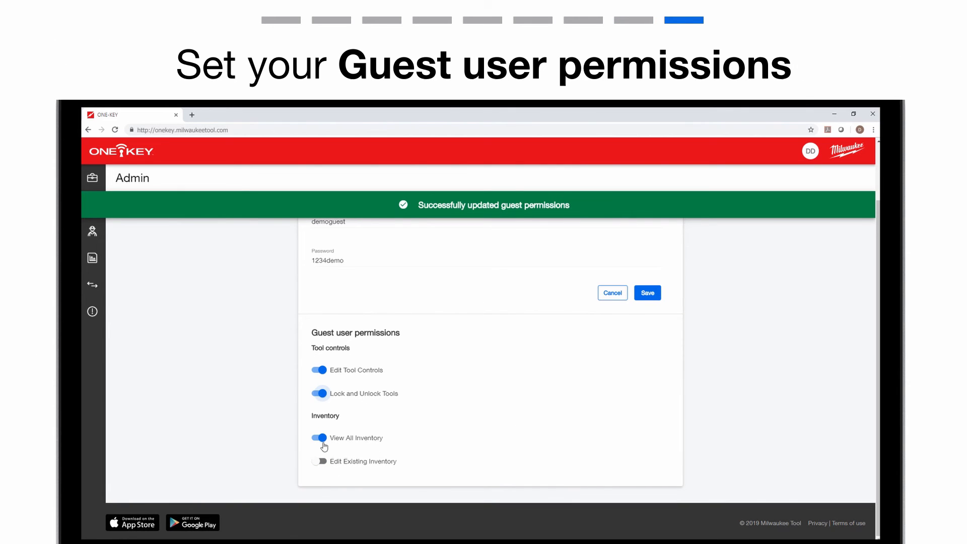
click(319, 438)
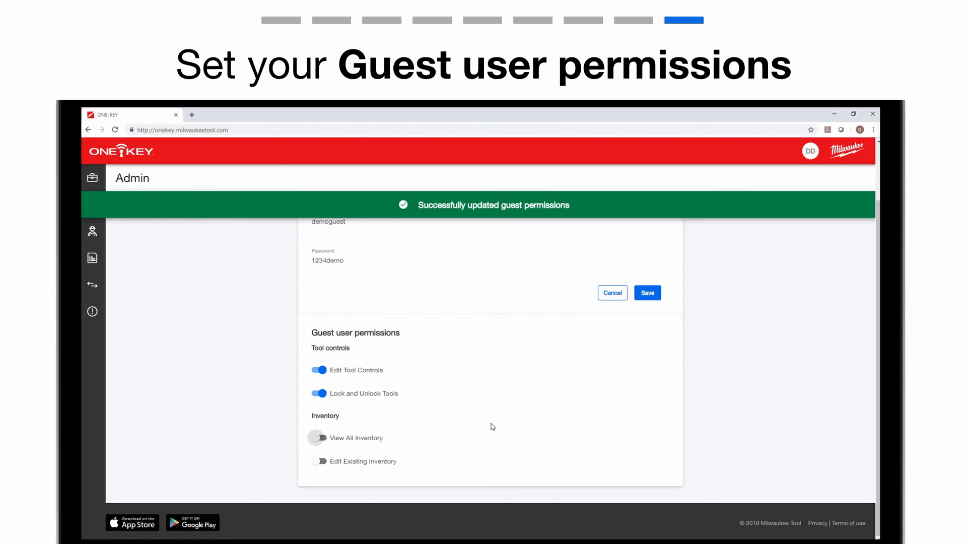